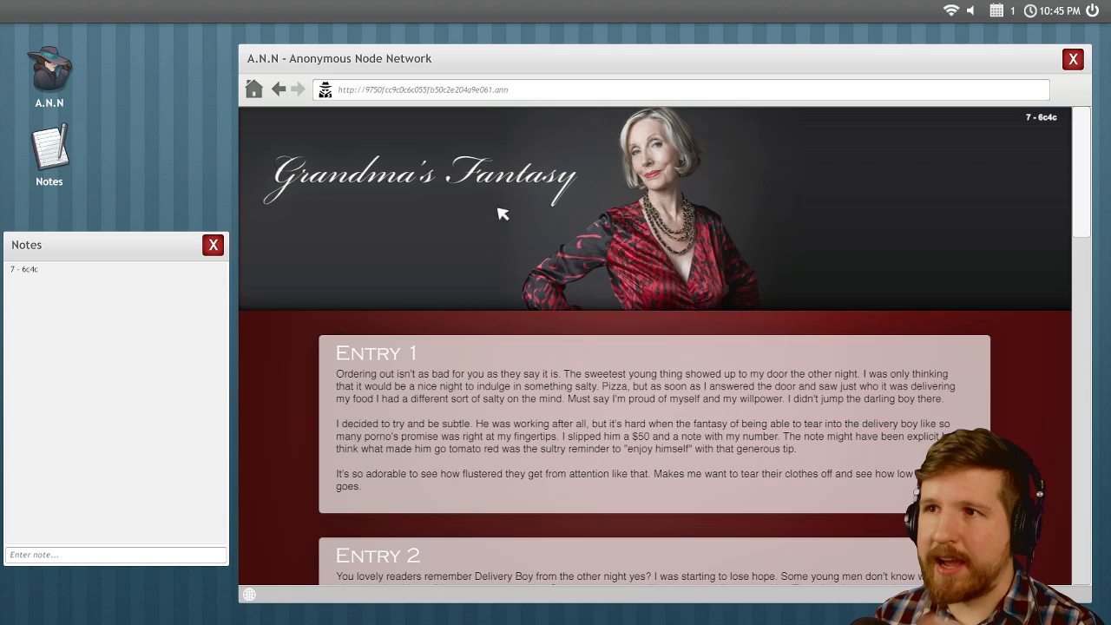
mouse_move(279, 104)
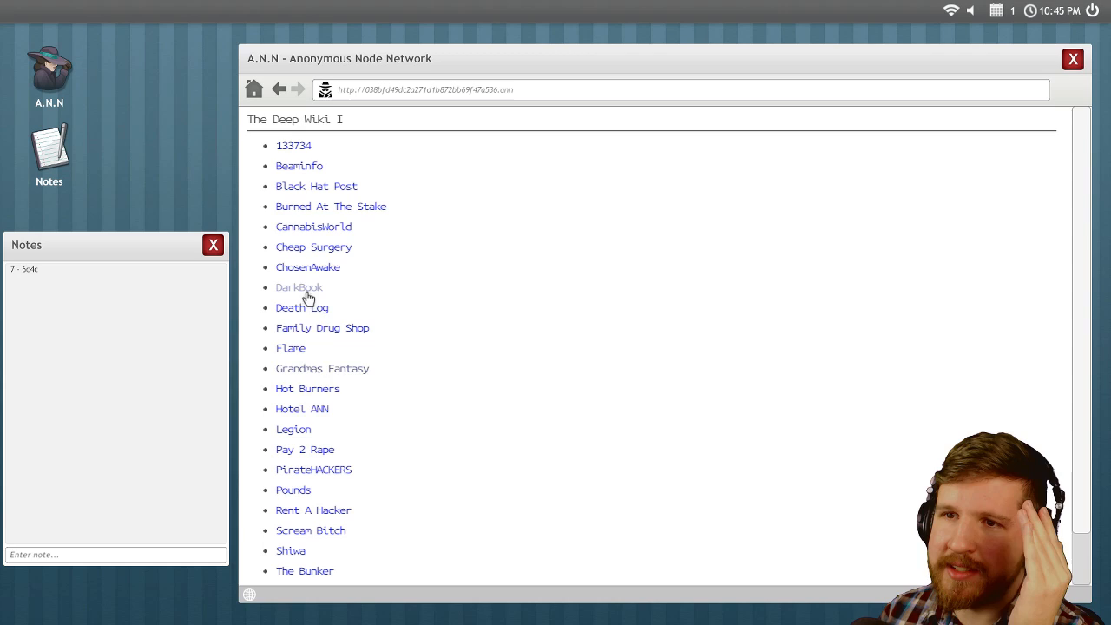
left_click(298, 288)
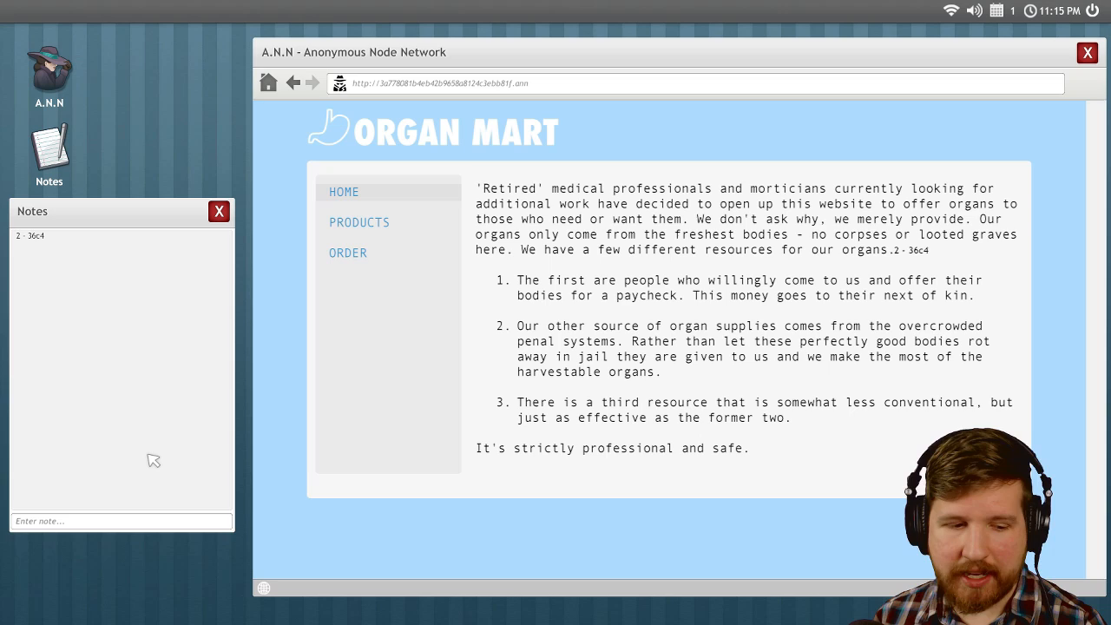
Return from Organ Mart to the Deep Wiki I site index via Home
left_click(268, 84)
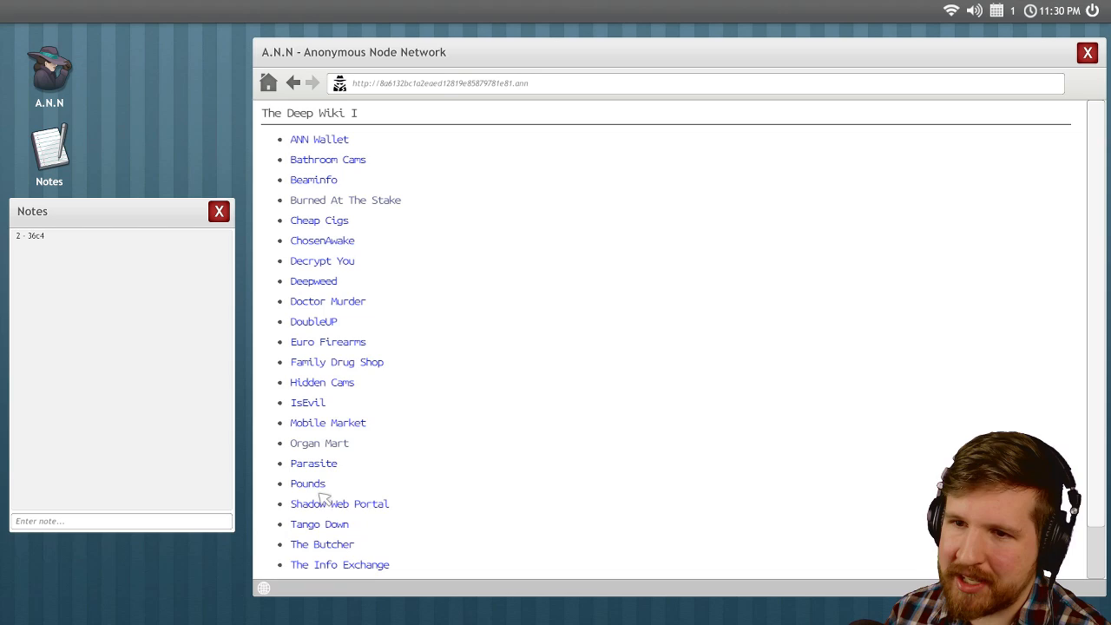
Visit Tango Down's Payment page, note its code and URLs, then load Nude Youtubers
left_click(319, 524)
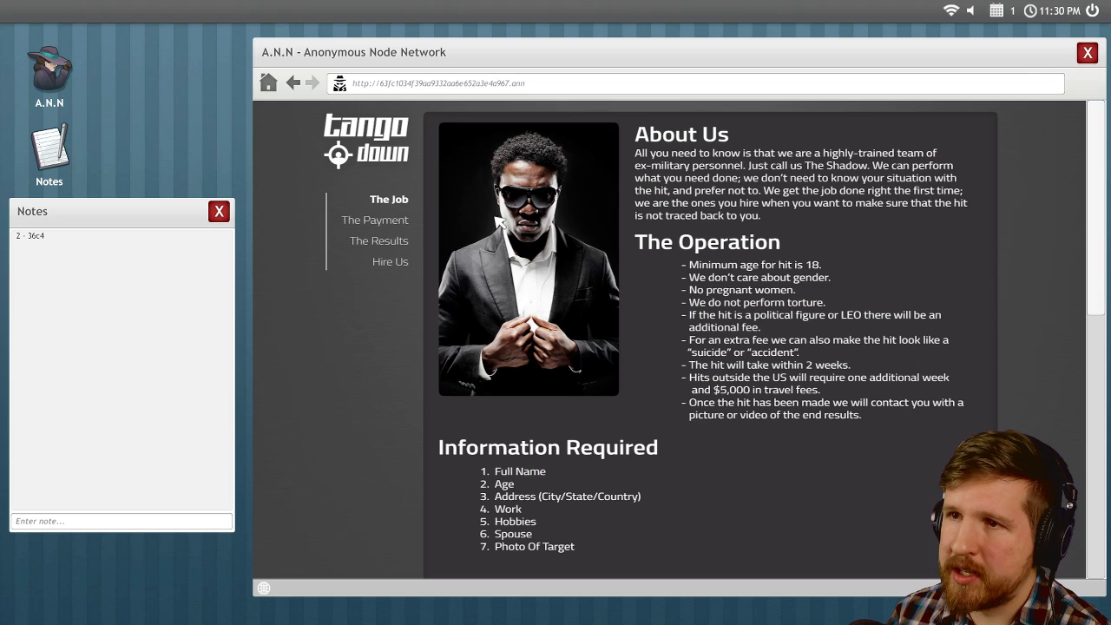
left_click(375, 219)
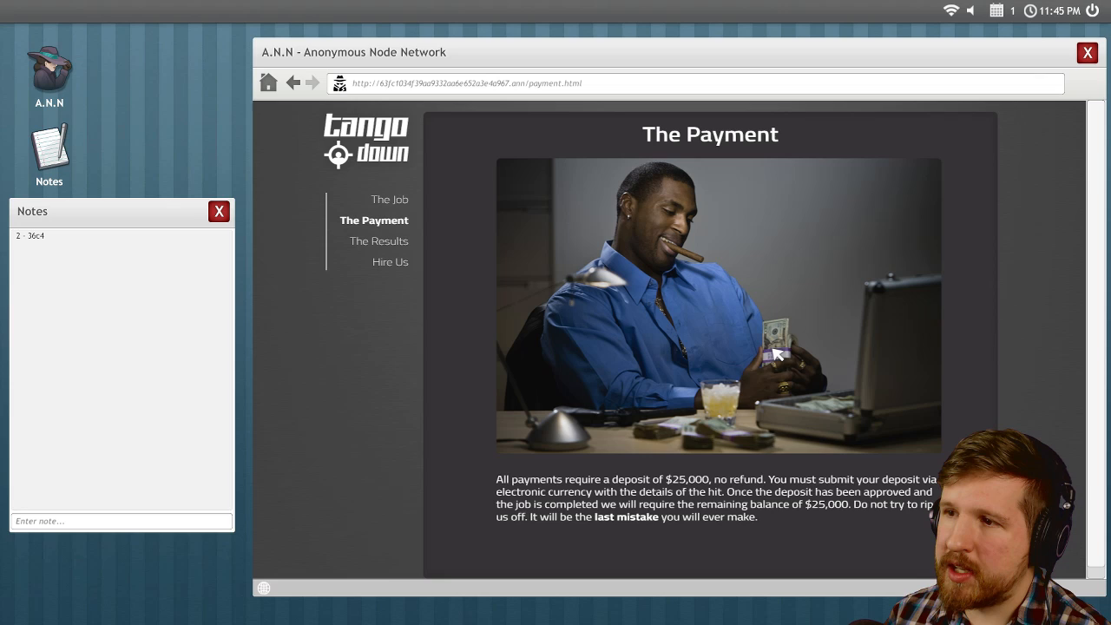
left_click(378, 239)
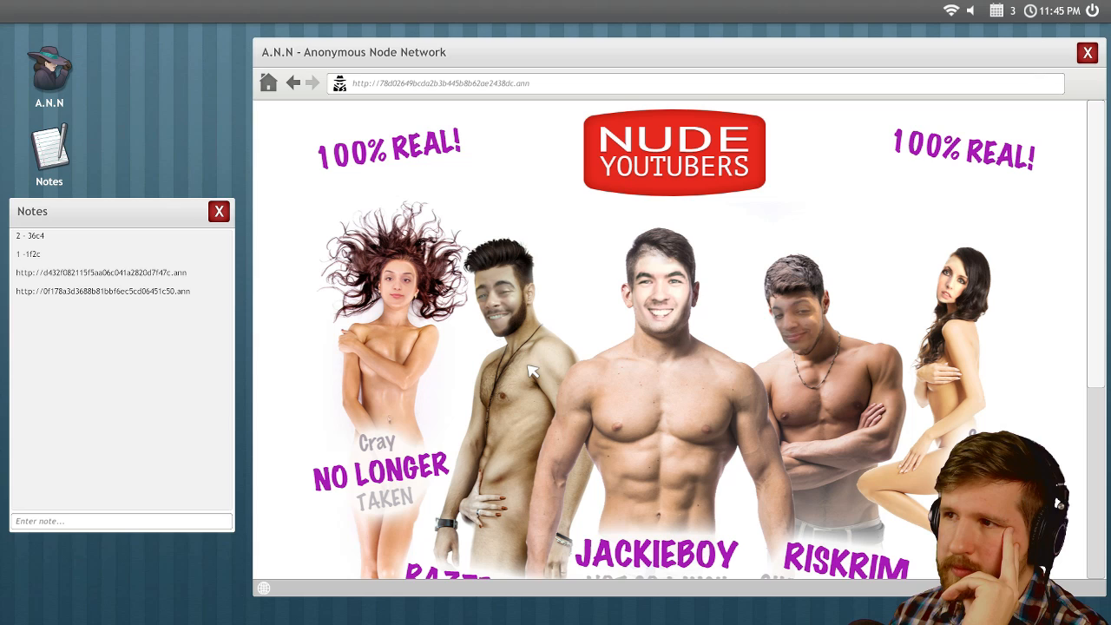
Scroll through the Nude Youtubers page before heading to the Legion site
scroll("down", 3)
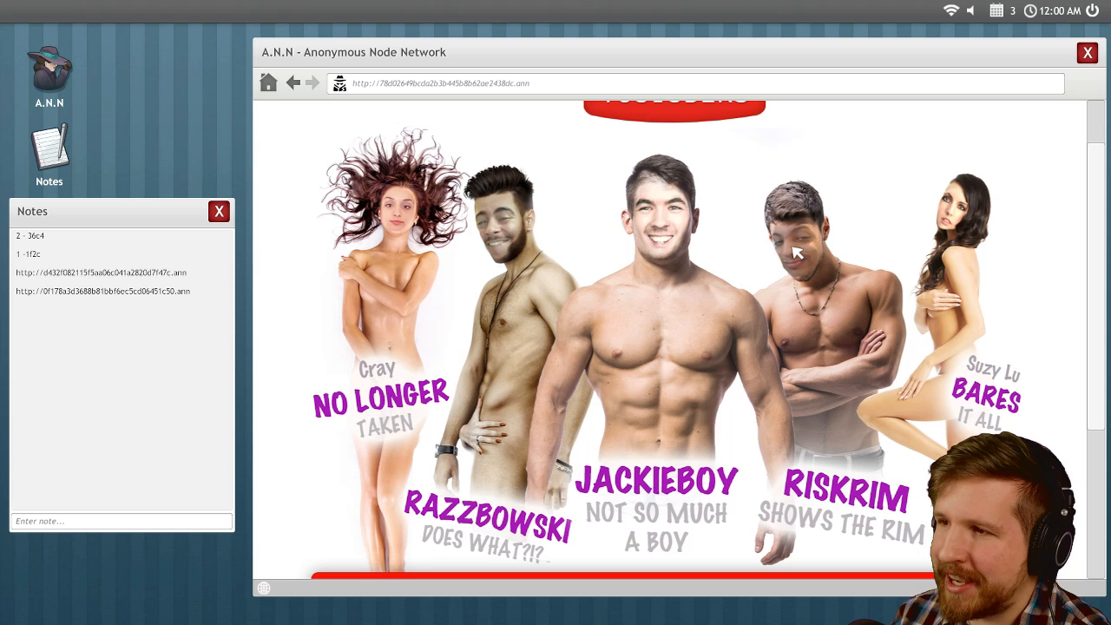
scroll("down", 3)
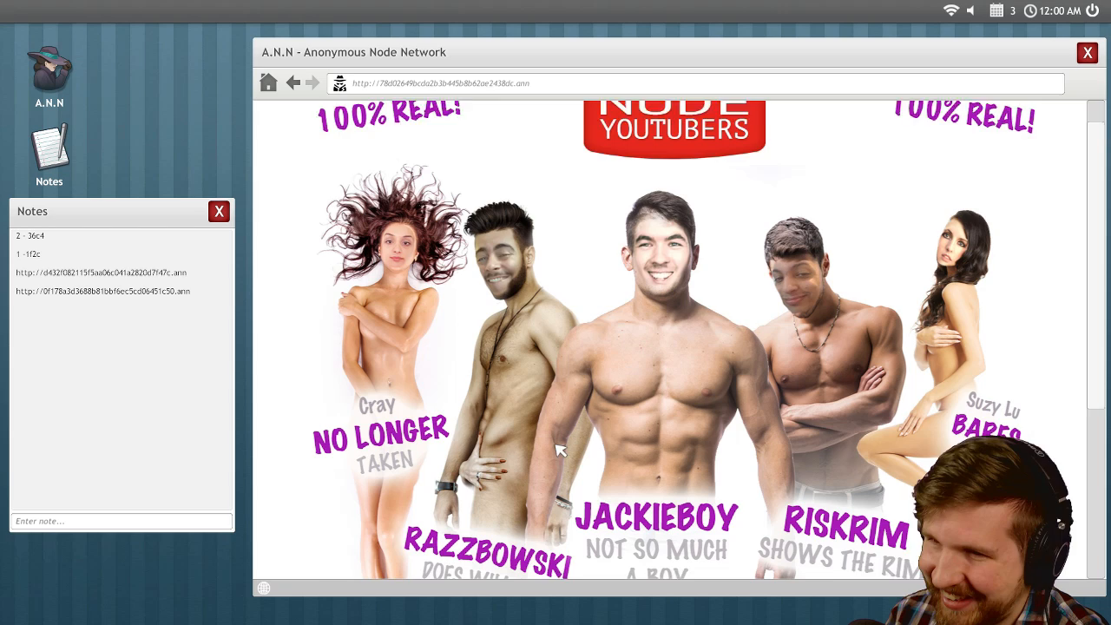
scroll("down", 3)
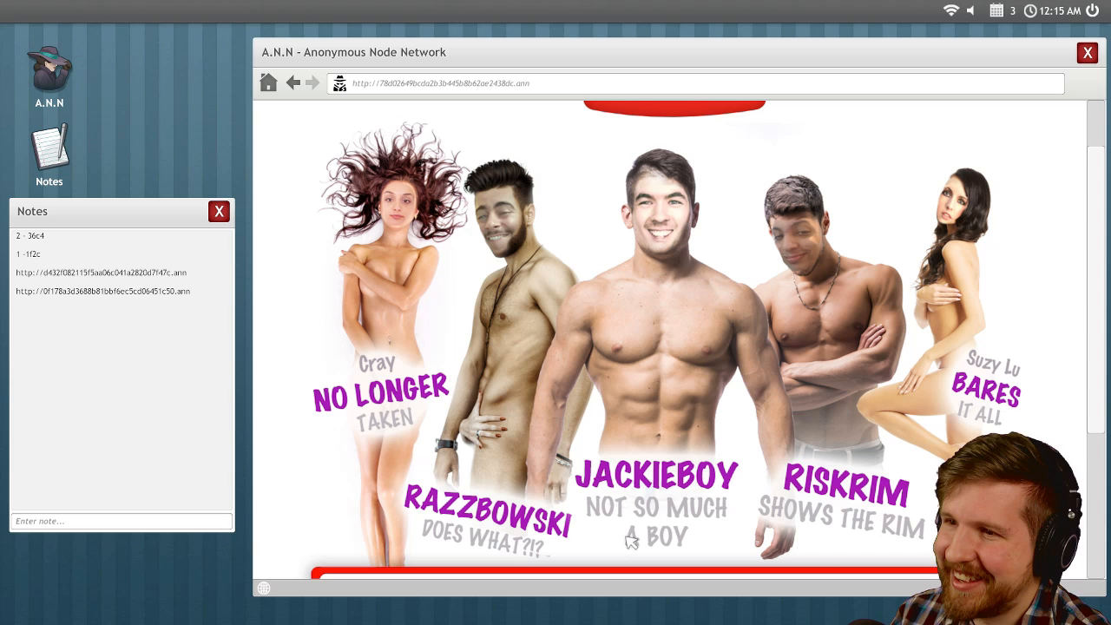
scroll("down", 3)
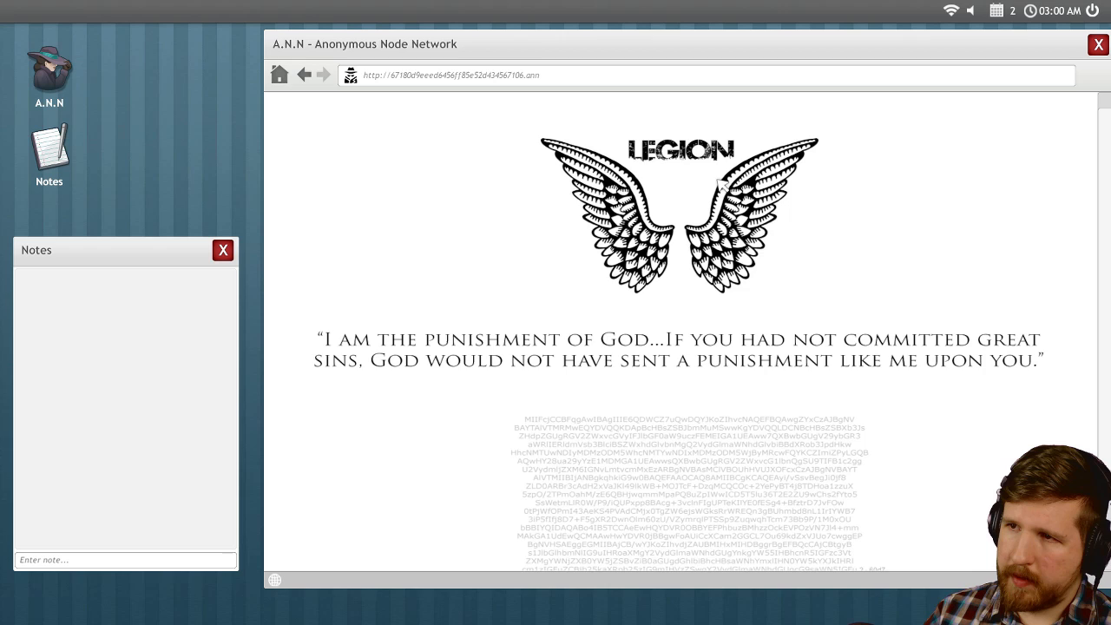
Scroll down The Deep Wiki I link list toward the Flesh Trade site
scroll("down", 3)
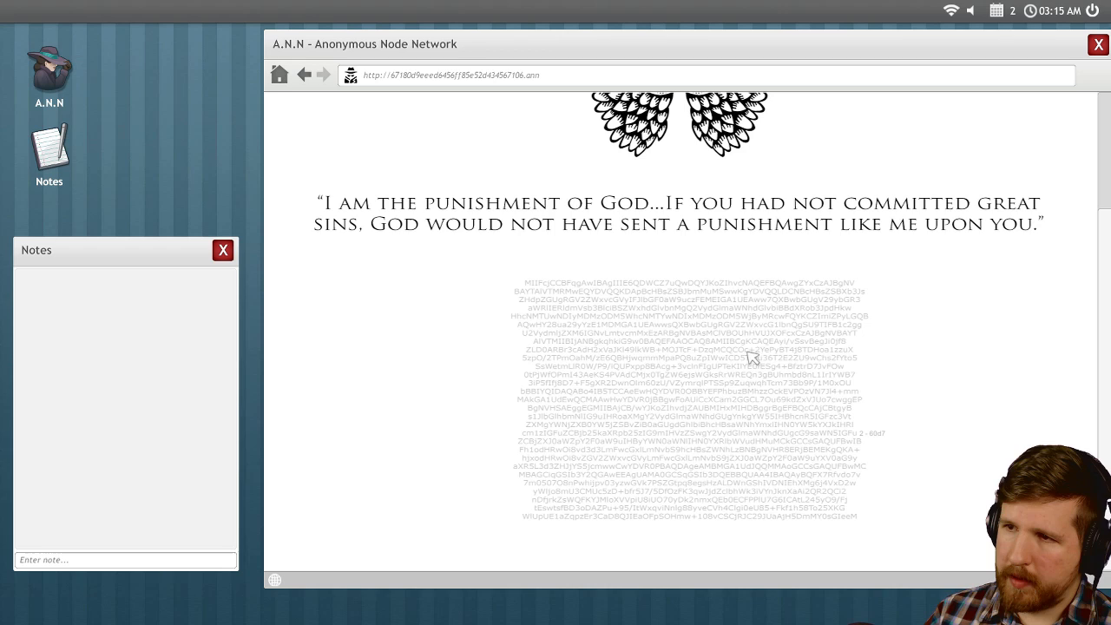
mouse_move(875, 447)
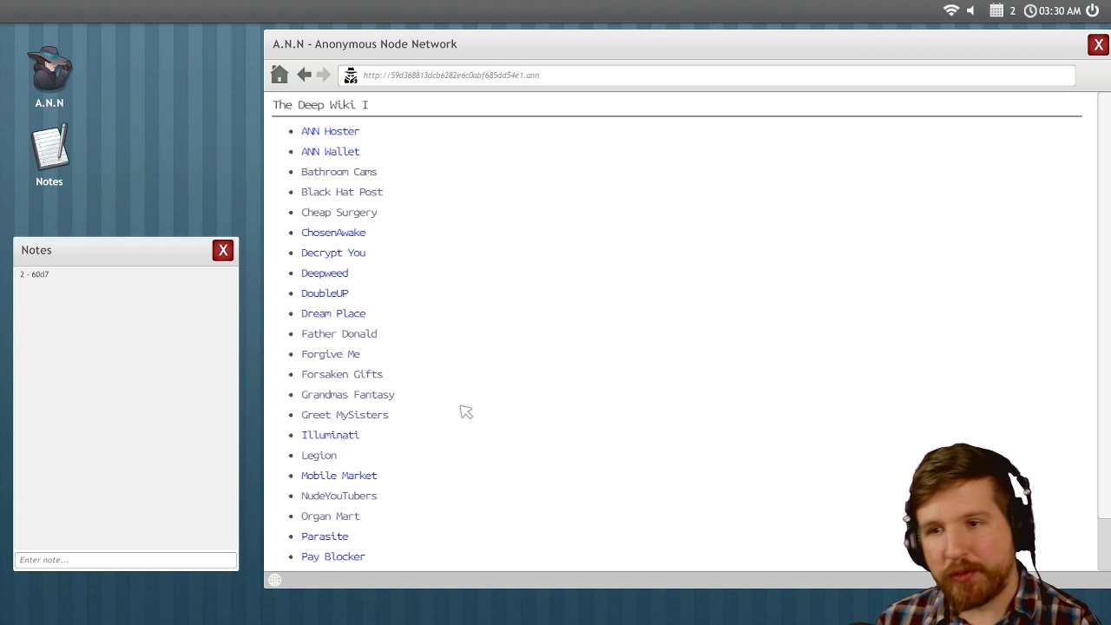
scroll("down", 3)
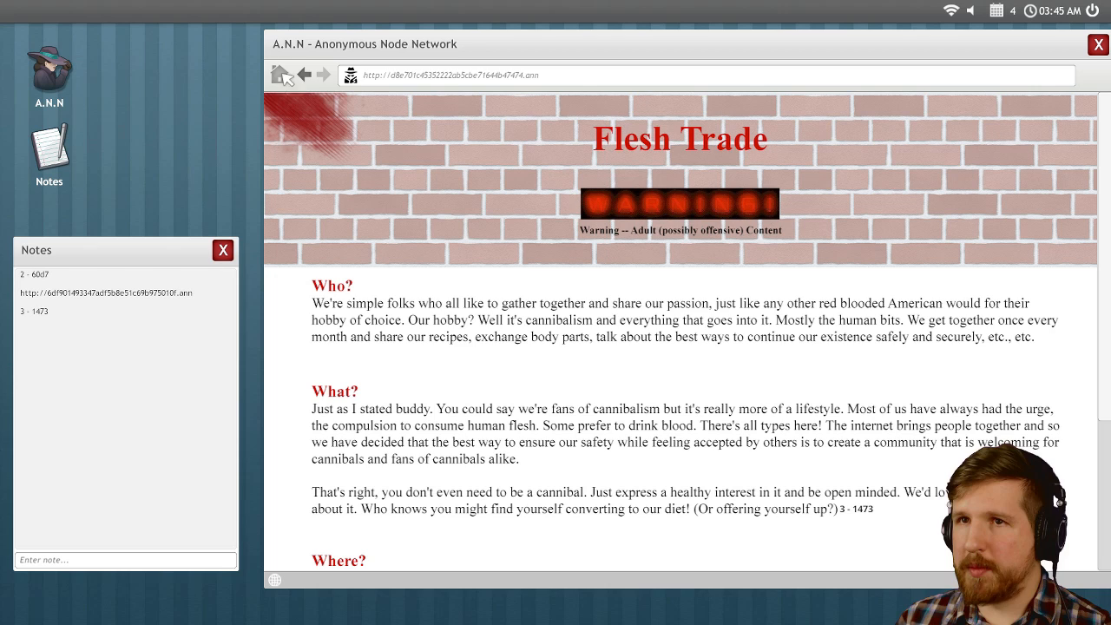
Note Flesh Trade's address and code 3 - 1473, then go back to the wiki list
left_click(306, 75)
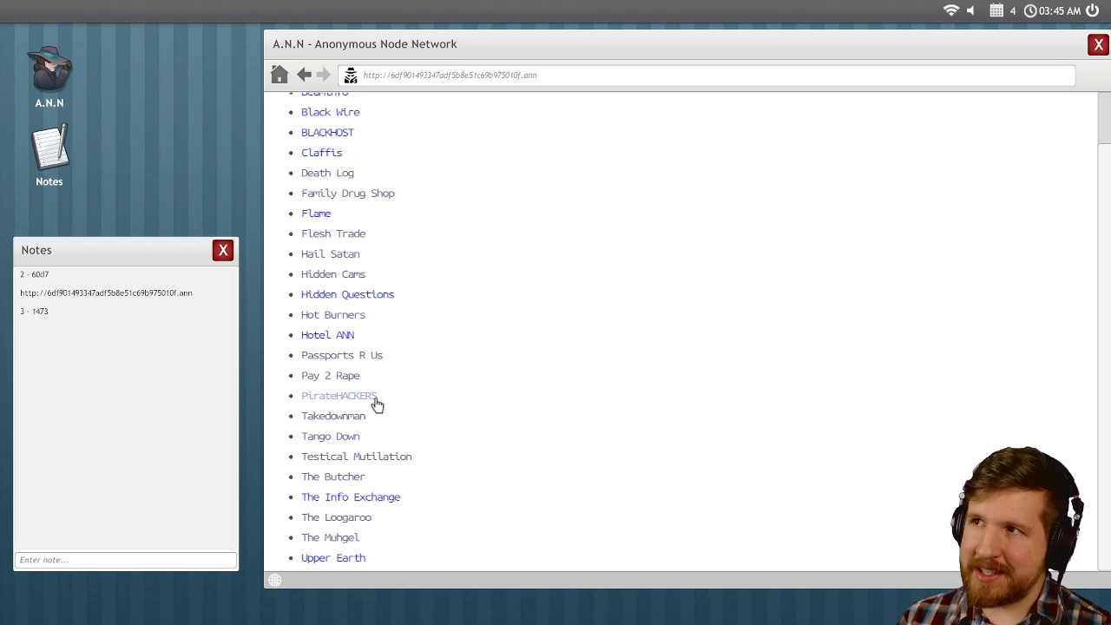
Load the PirateHACKERS site from the wiki's list
left_click(336, 395)
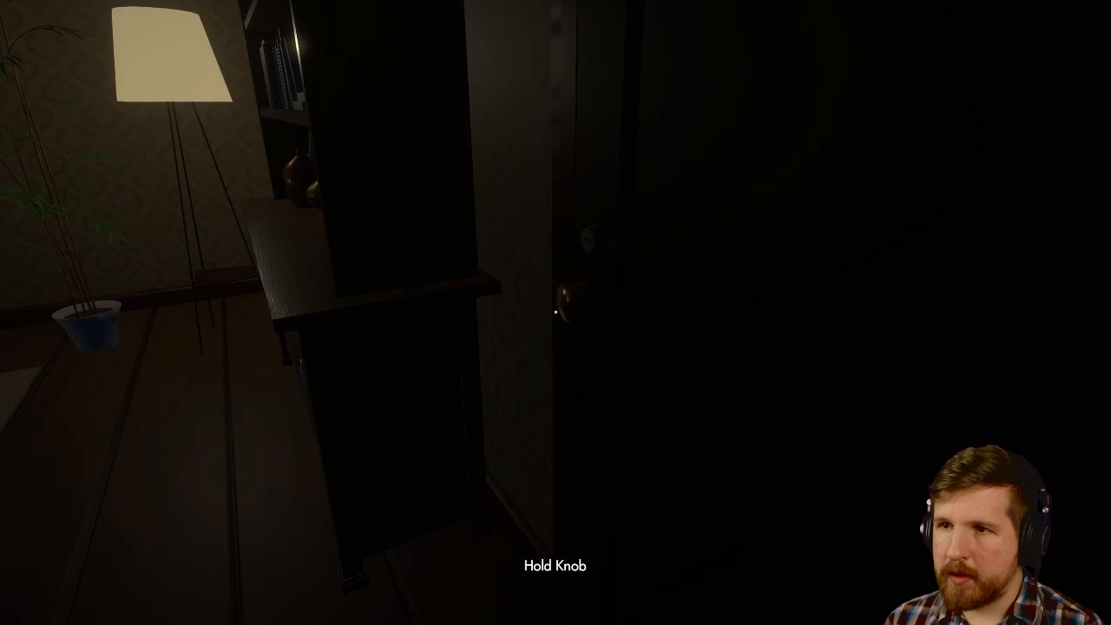
Hold the bedroom door knob shut until the intruder leaves
left_click(562, 311)
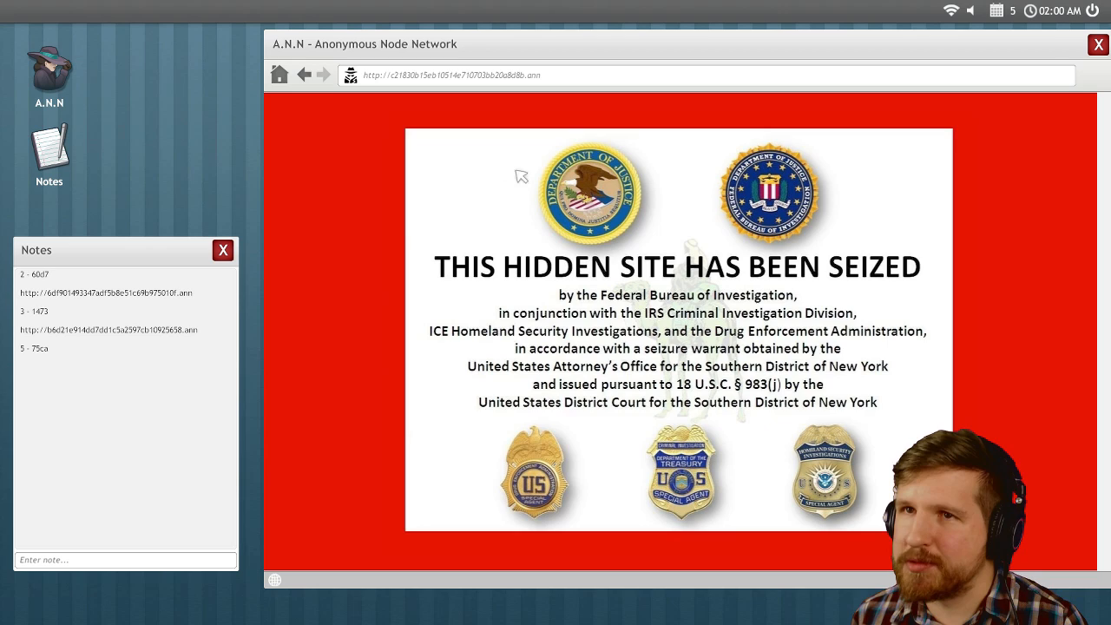
Leave the seized site for another hidden site showing a WARNING page
left_click(305, 74)
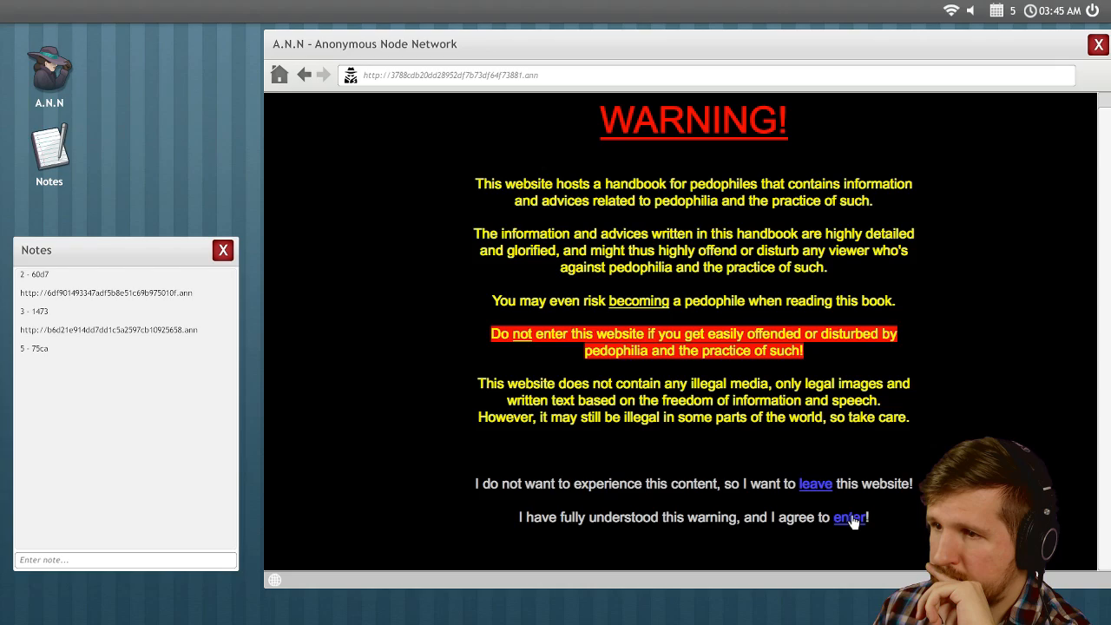
left_click(850, 517)
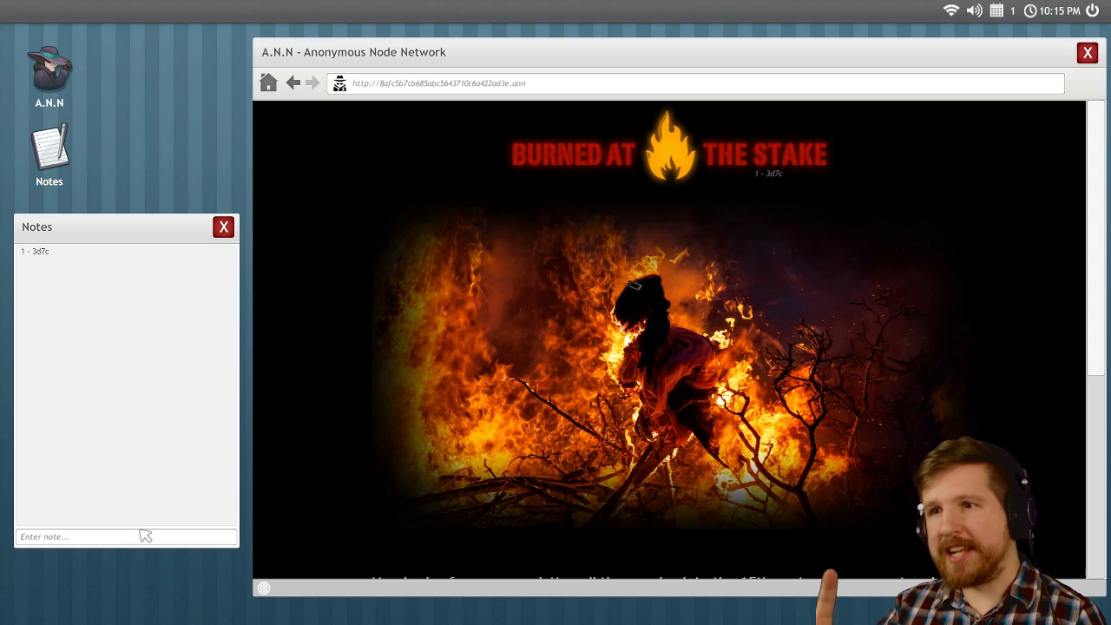
mouse_move(697, 336)
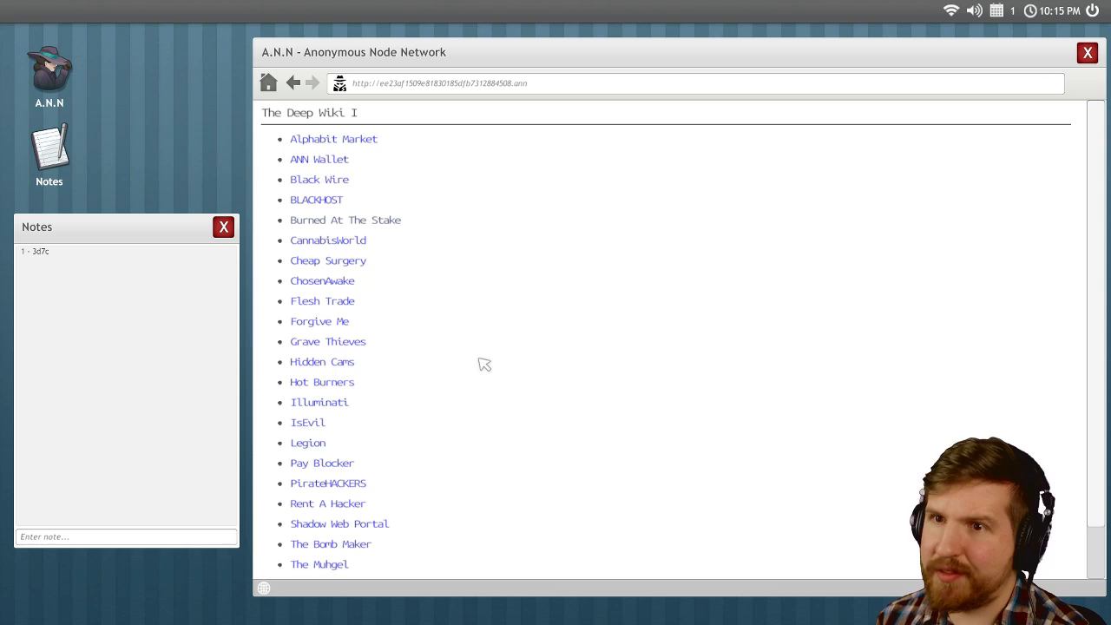
Visit Forgive Me and read three more confessions via NEXT CONFESSION
left_click(320, 319)
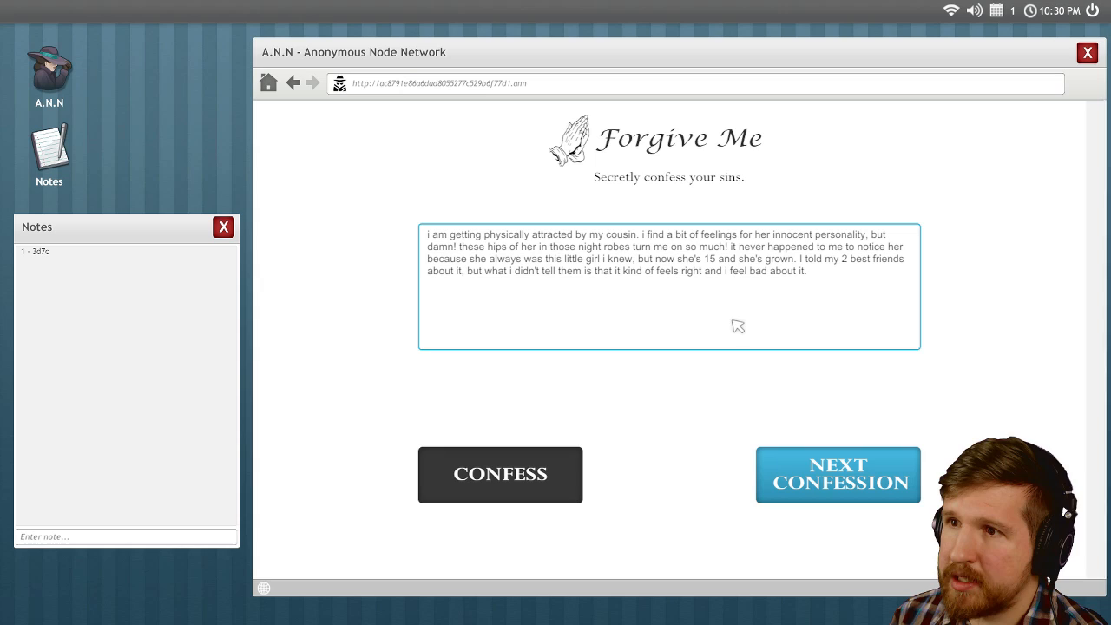
left_click(837, 474)
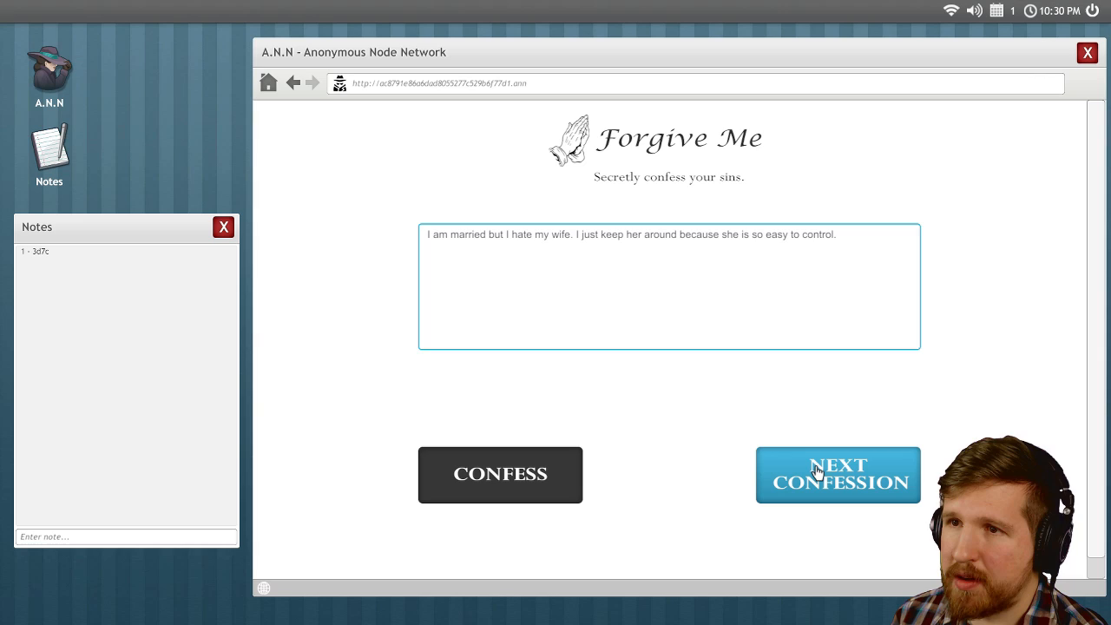
left_click(836, 474)
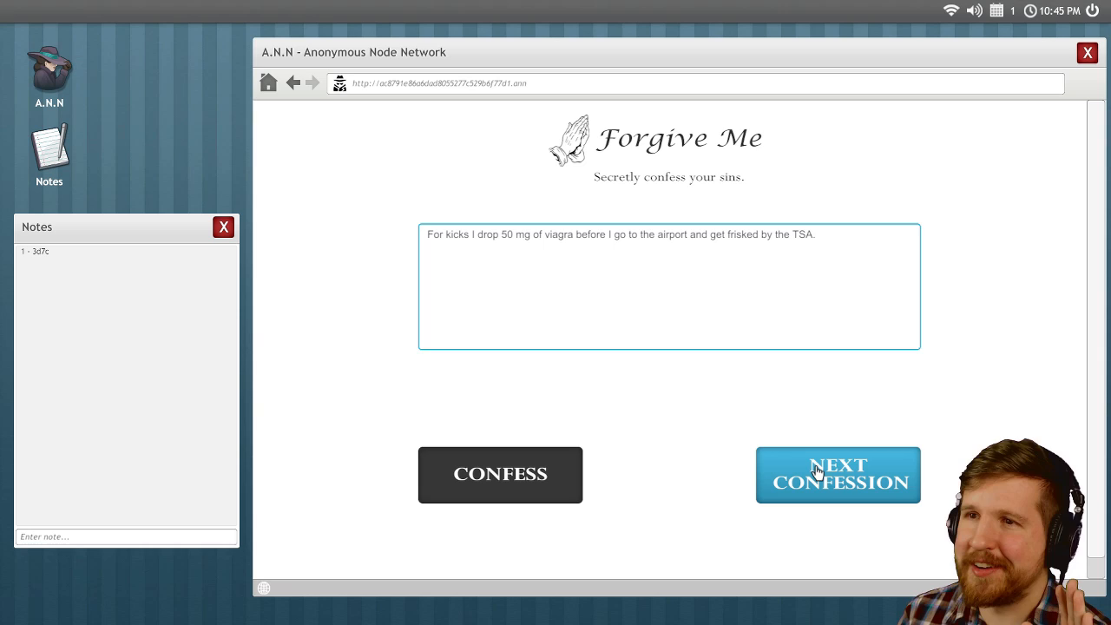
left_click(837, 474)
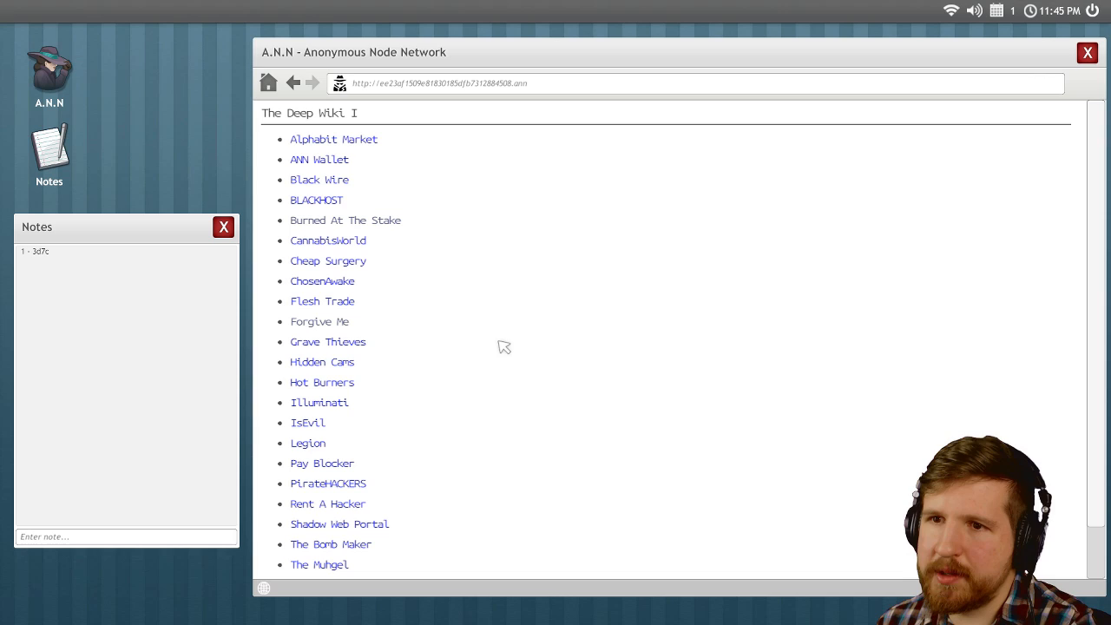
Visit the cannibal community site near the bottom of the wiki list and read it
scroll("down", 3)
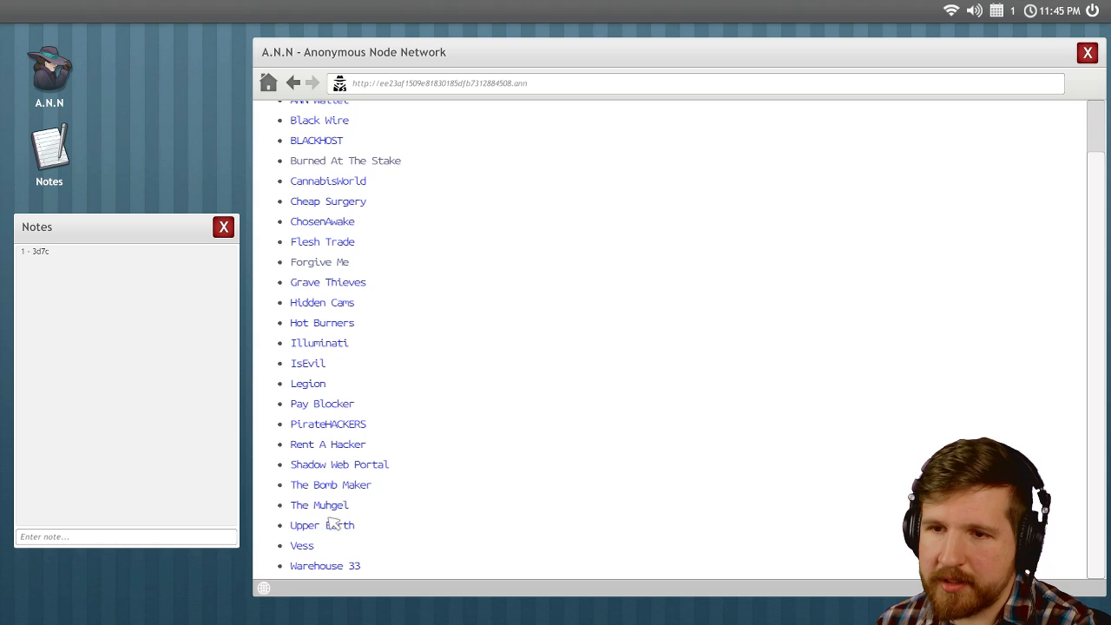
left_click(323, 241)
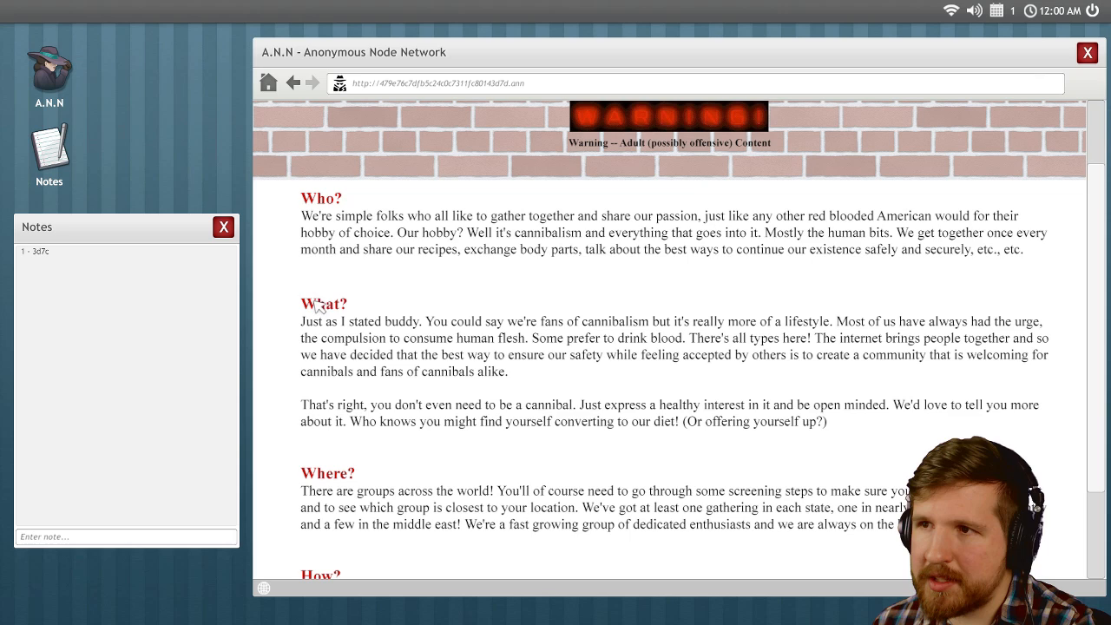
scroll("down", 3)
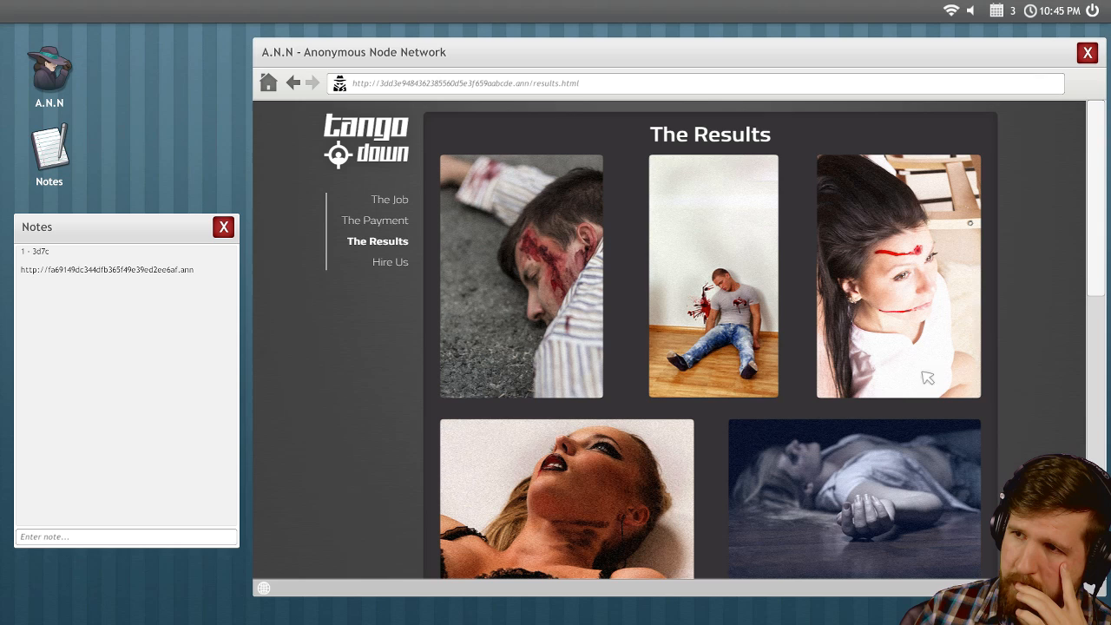
Log the Tango Down code 7 - d403 in Notes and return to The Deep Wiki II list
scroll("down", 3)
type("7 - d433")
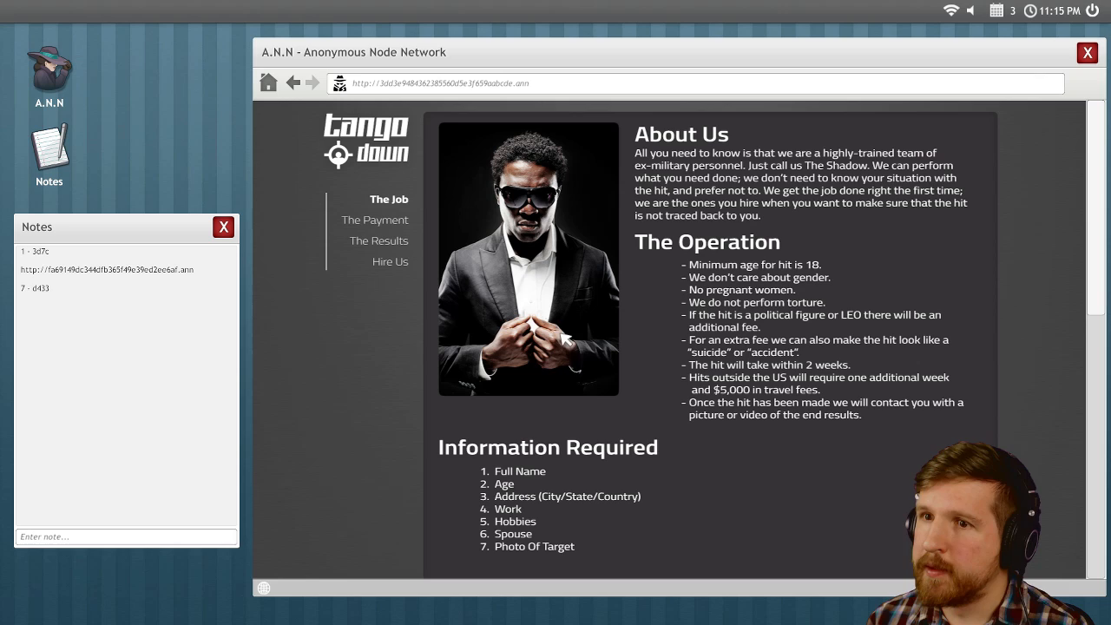
left_click(294, 83)
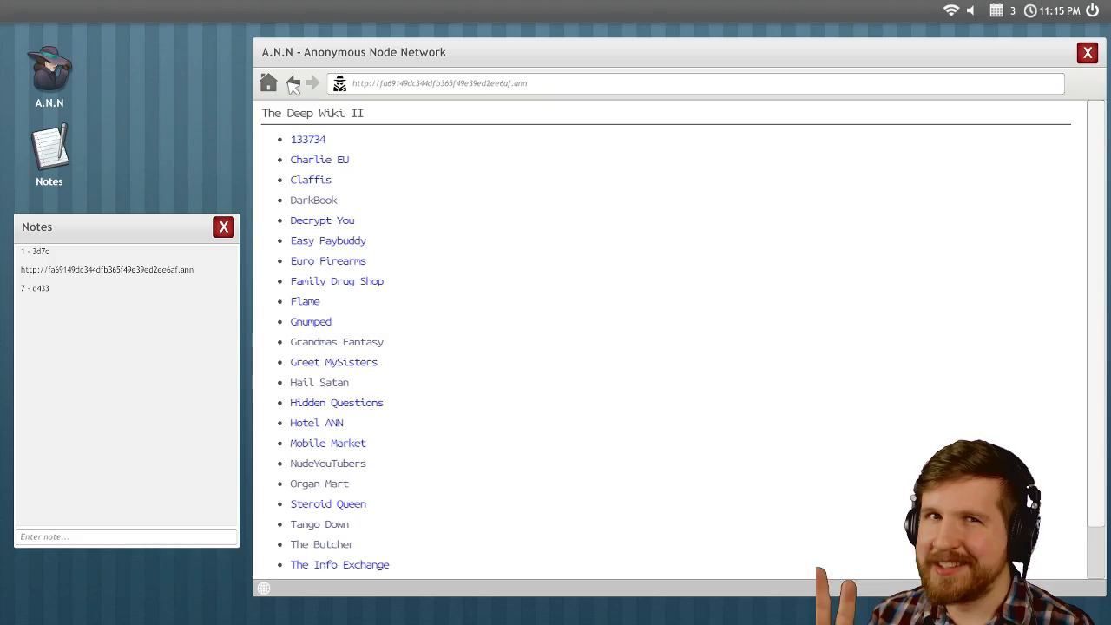